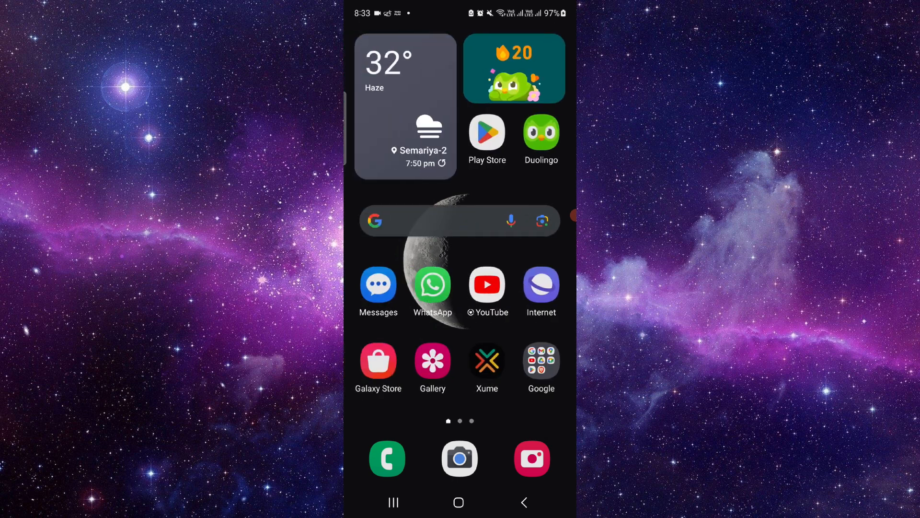
- Search Google for 'cash app routing number', showing Sutton Bank 041215663 and Lincoln Savings Bank 073923033
left_click(435, 220)
type("cash app ro")
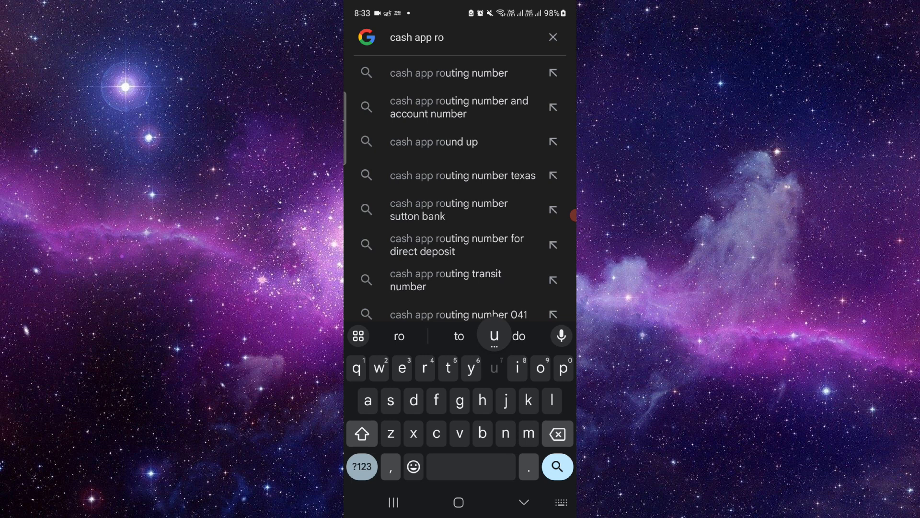
left_click(448, 73)
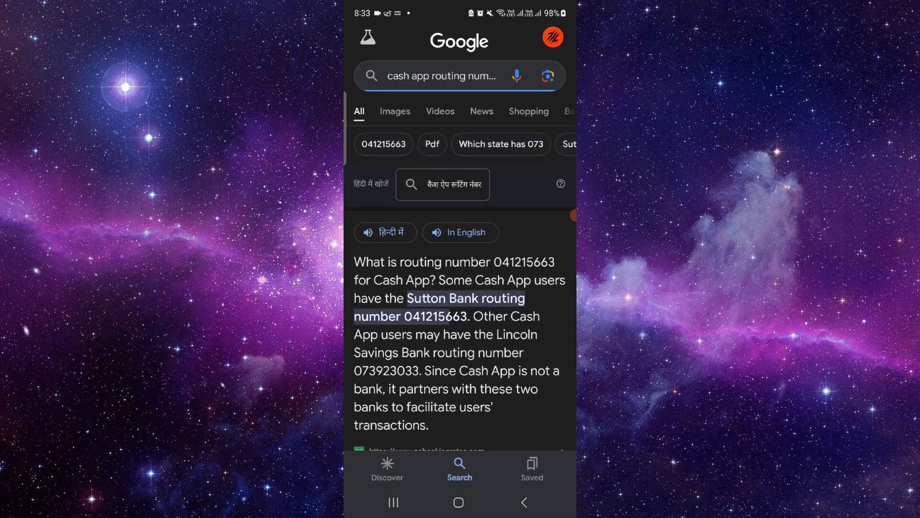